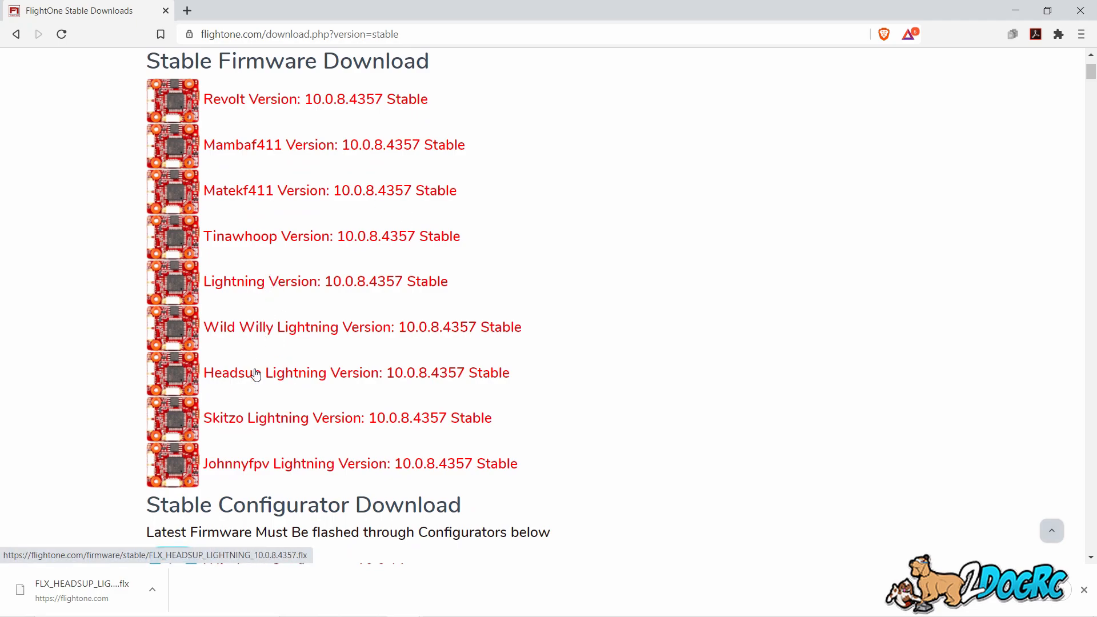
mouse_move(354, 417)
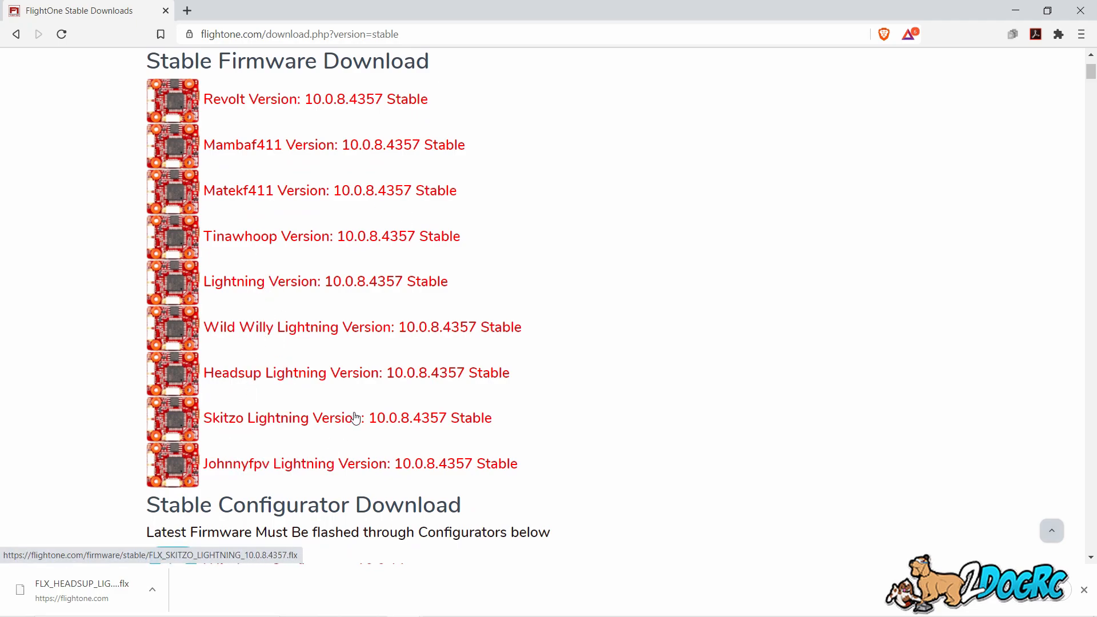
mouse_move(376, 391)
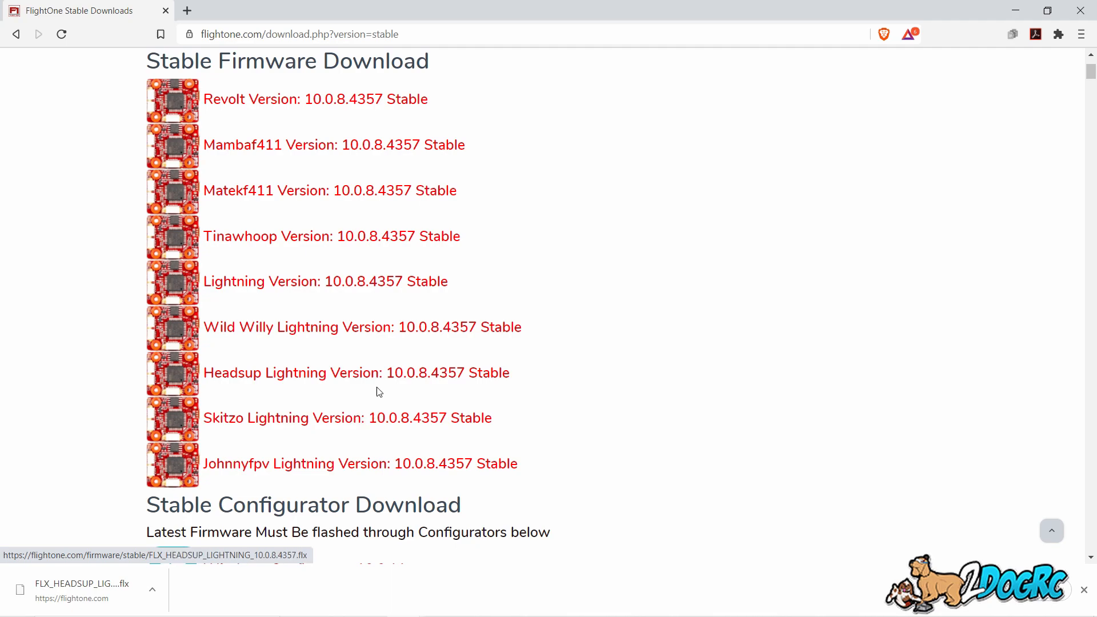
mouse_move(353, 383)
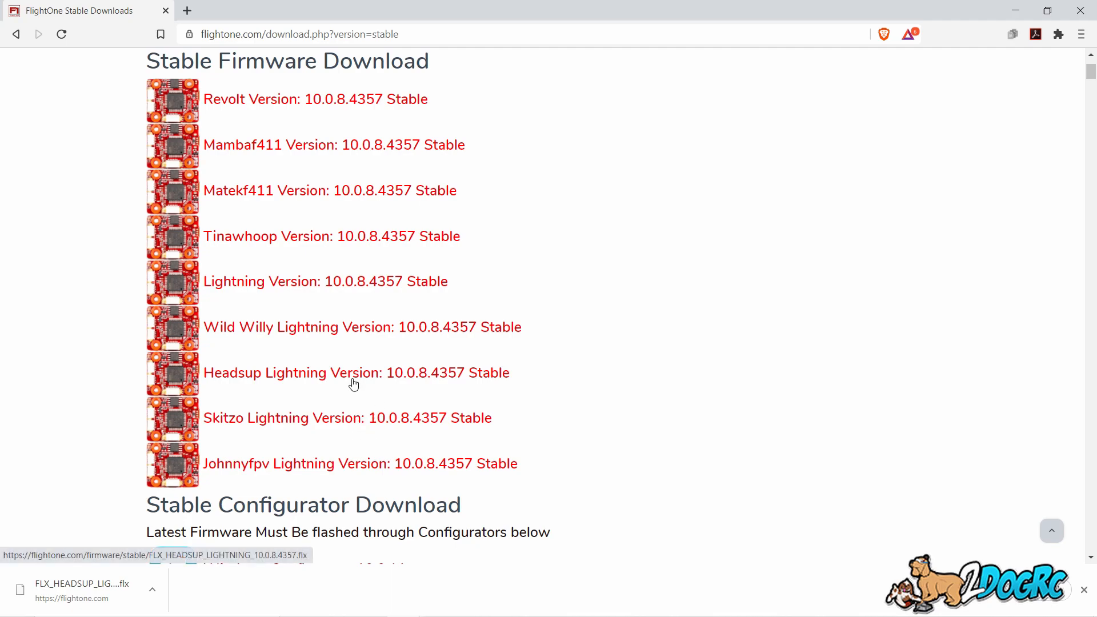
mouse_move(243, 380)
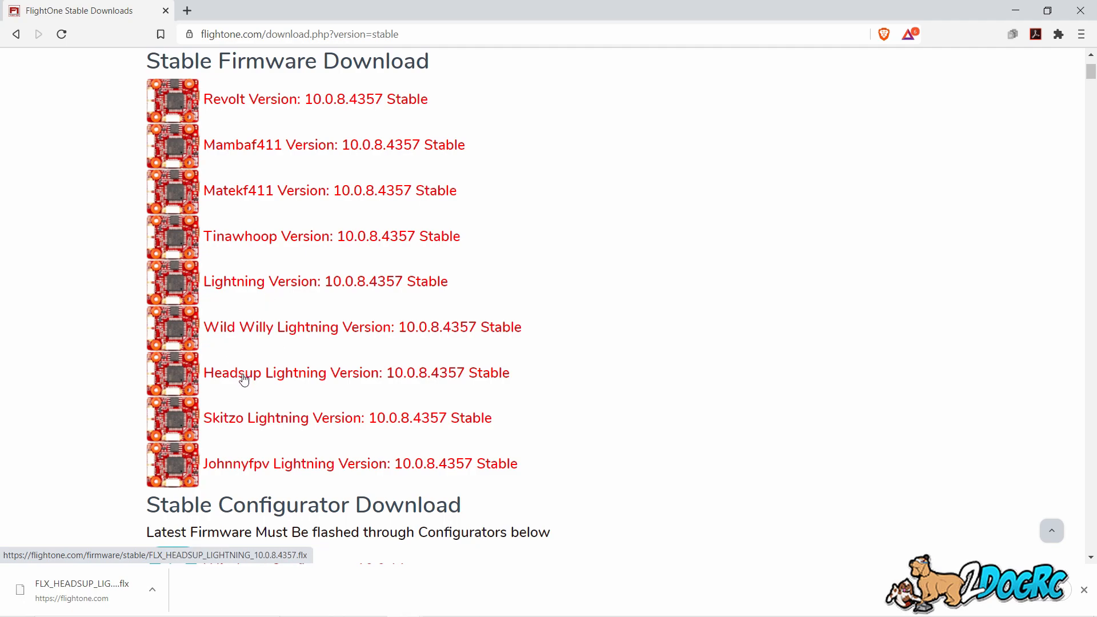
- Save the Headsup Lightning 10.0.8.4357 firmware over the existing copy in FalcoX FLX files
left_click(245, 372)
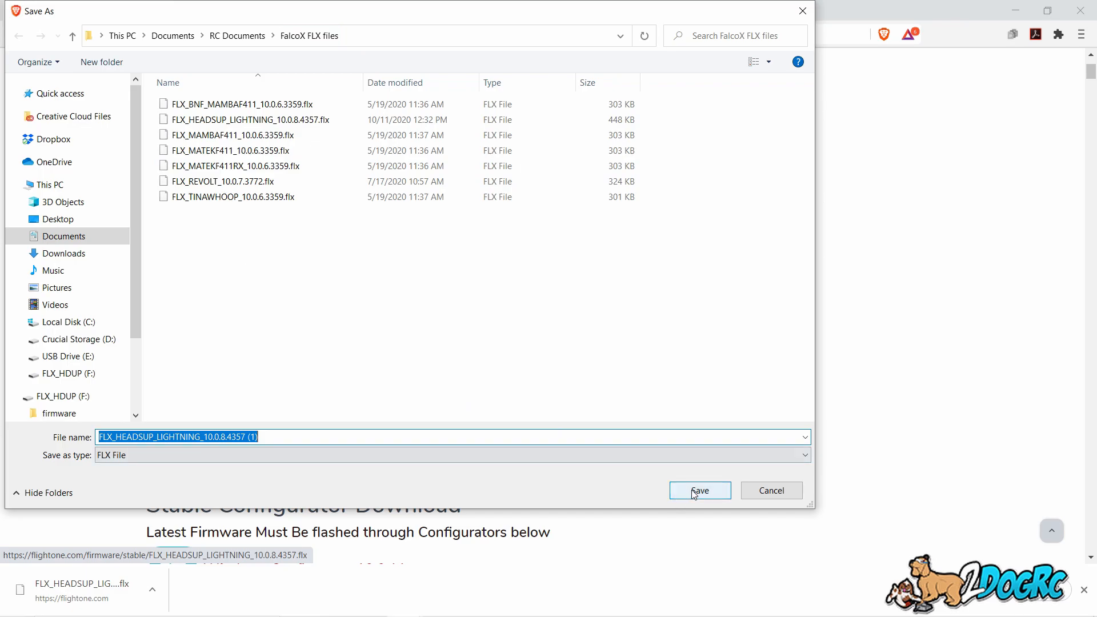
left_click(247, 119)
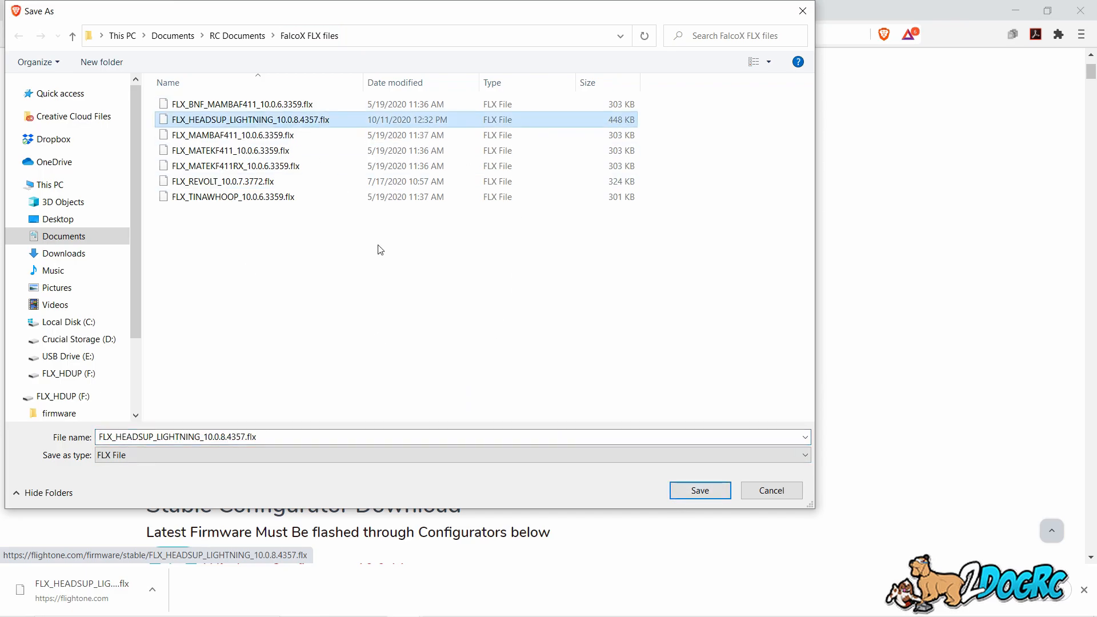
left_click(699, 489)
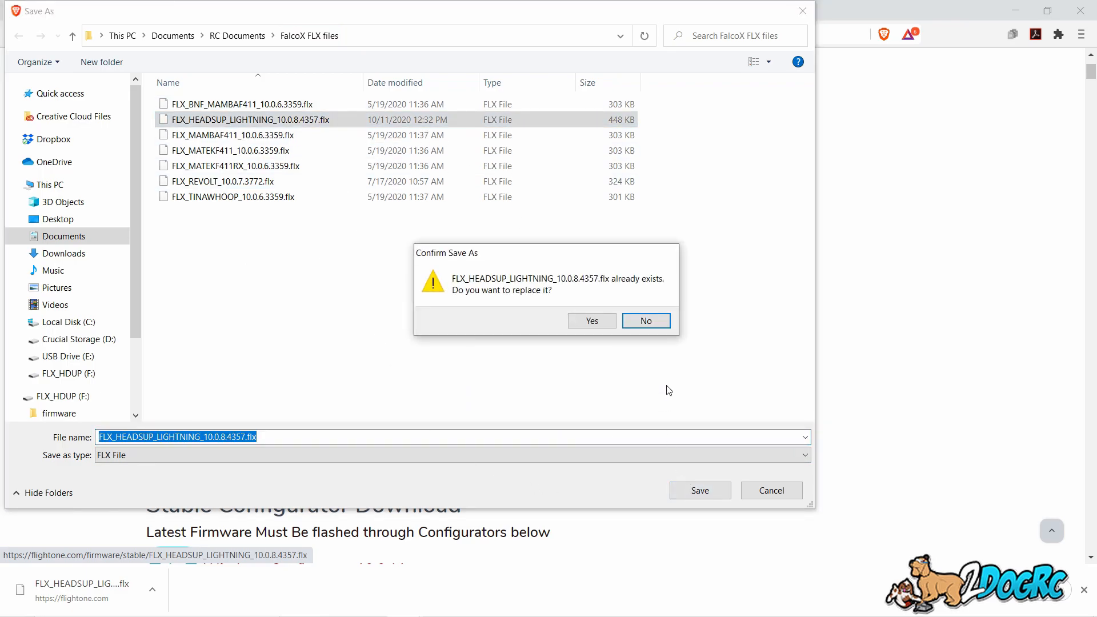
left_click(591, 321)
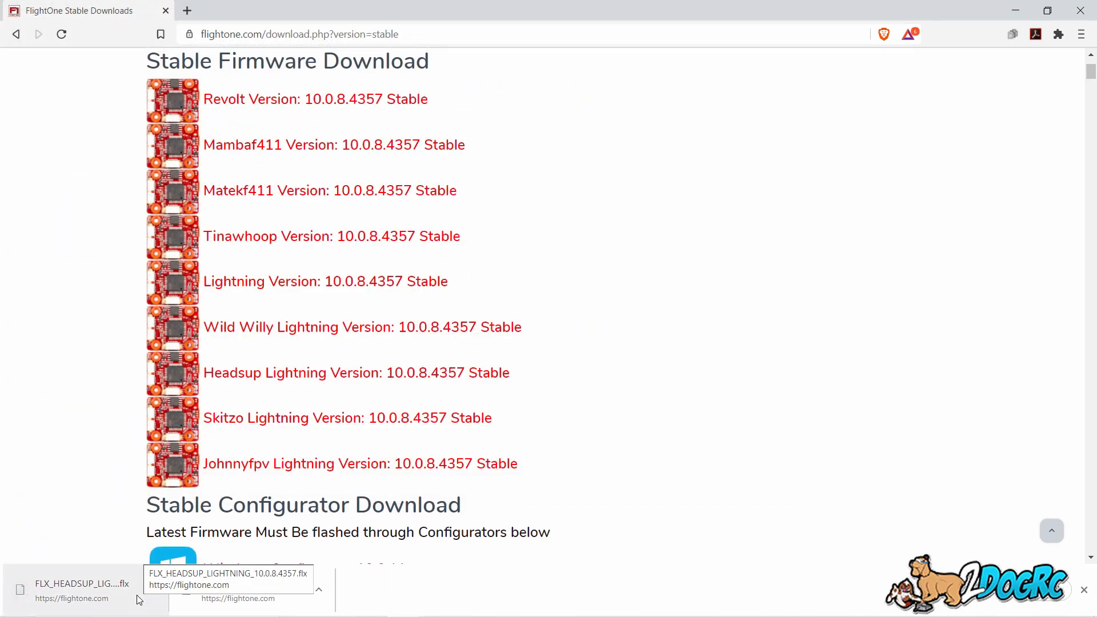
- Show the downloaded Headsup Lightning firmware in its FalcoX FLX files folder
left_click(153, 590)
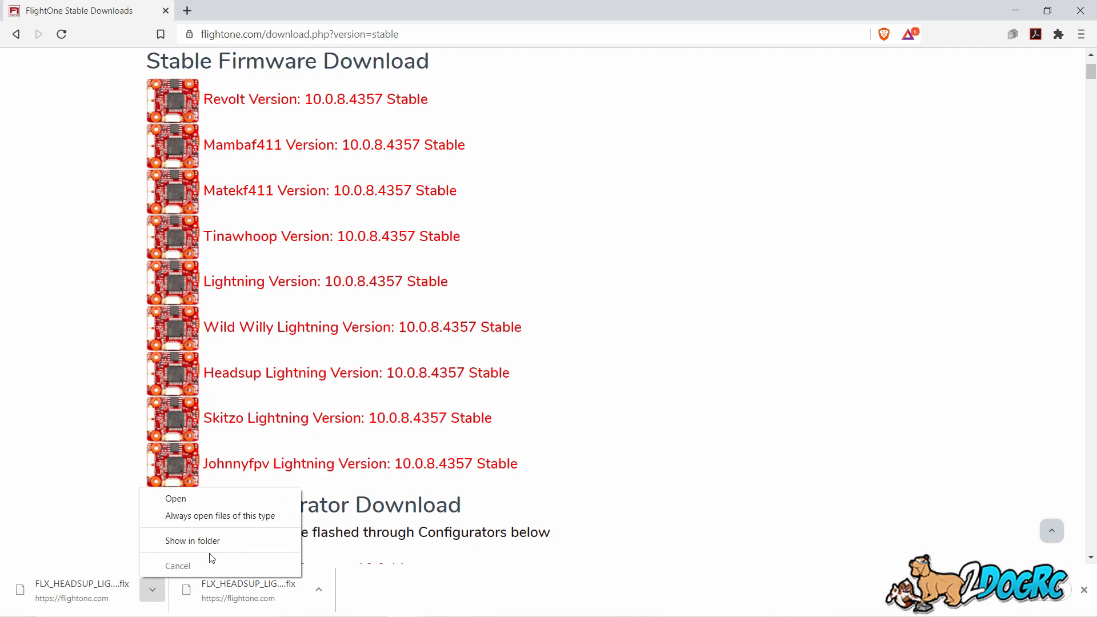
left_click(193, 539)
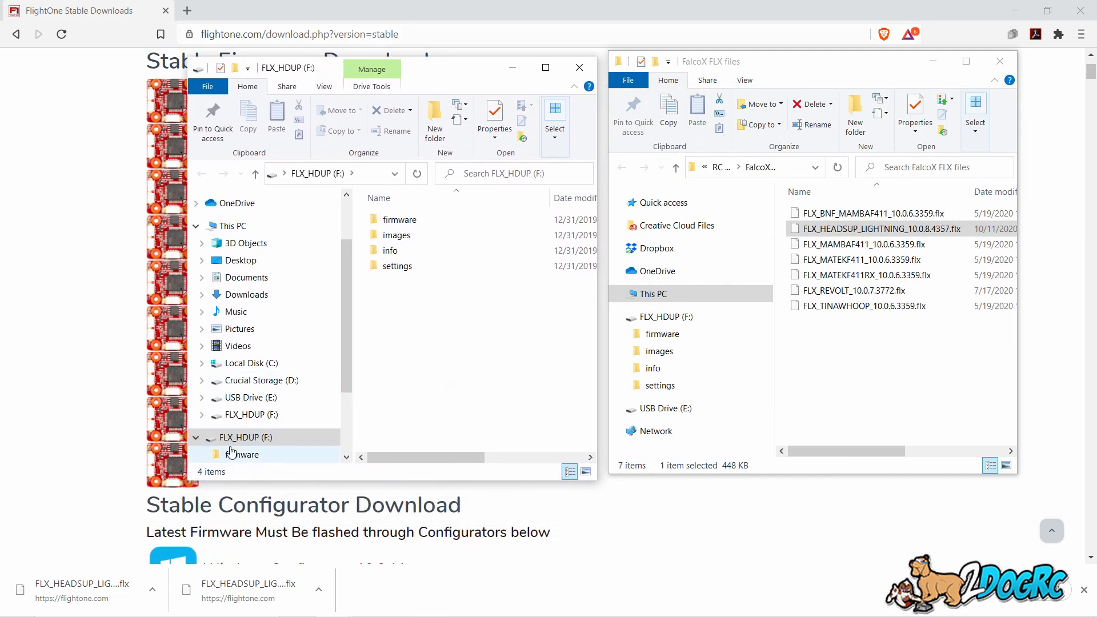
- Open FLX_HDUP (F:) firmware folder and select the new Headsup Lightning 10.0.8.4357 file
scroll("down", 3)
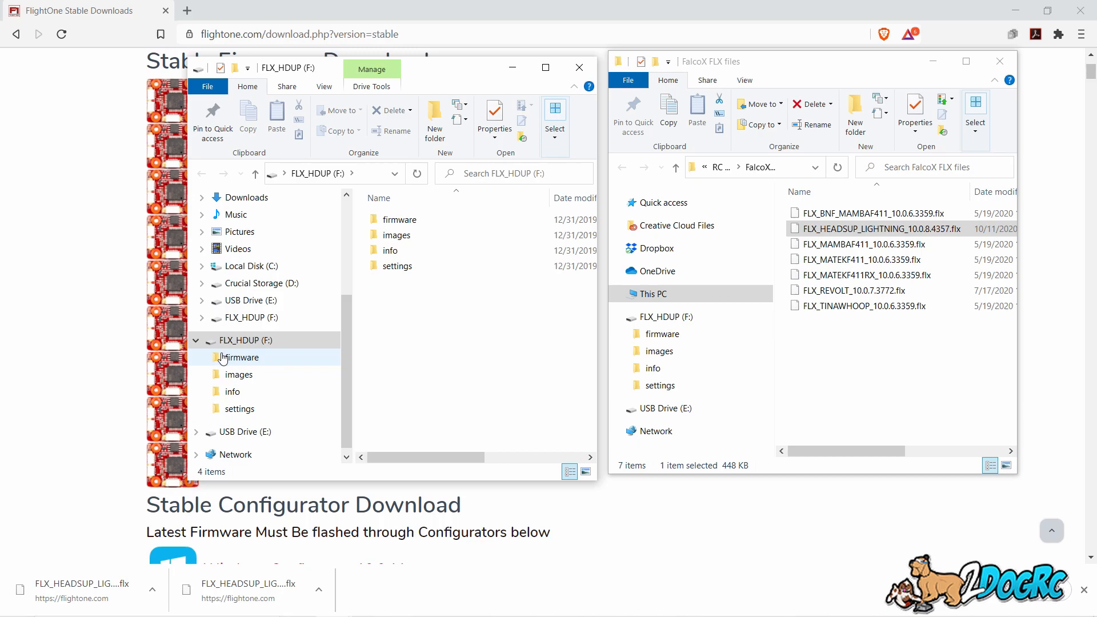
mouse_move(249, 357)
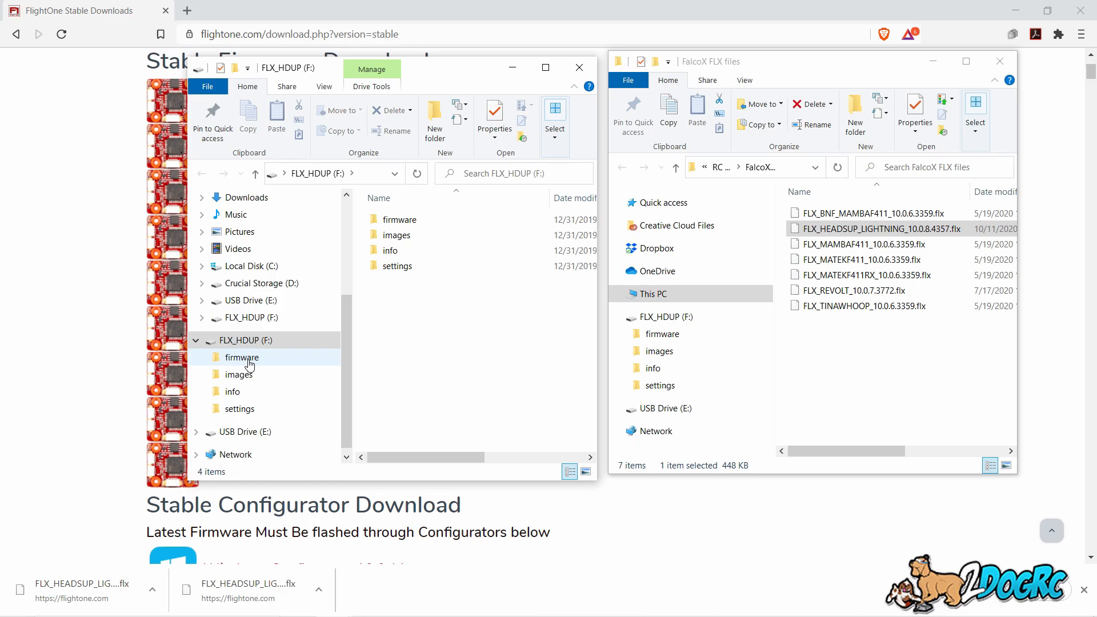
double_click(241, 356)
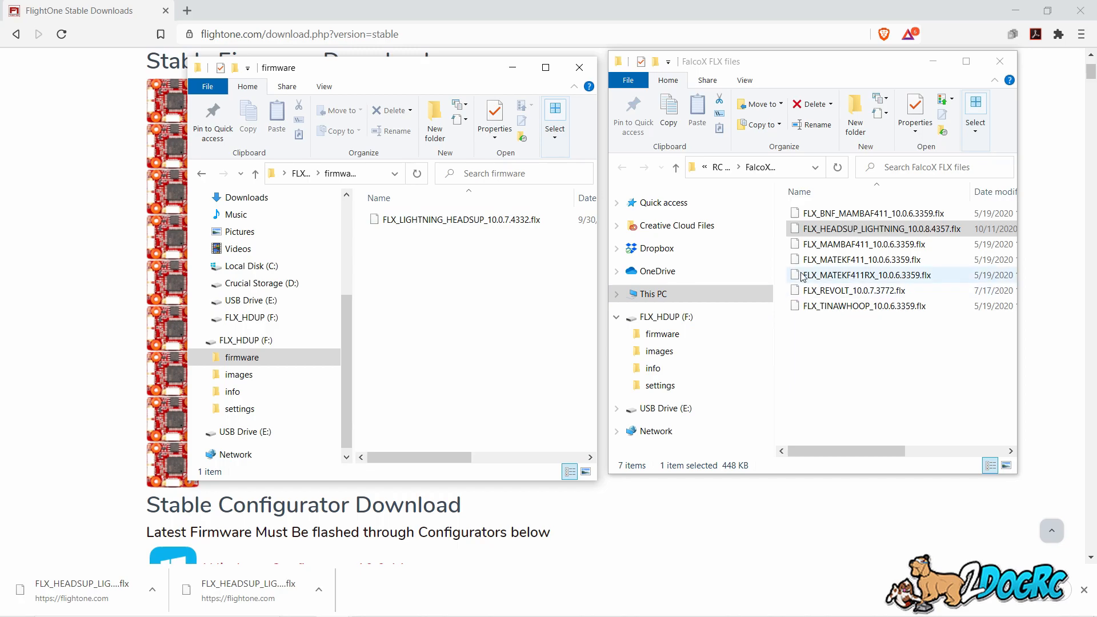
left_click(878, 229)
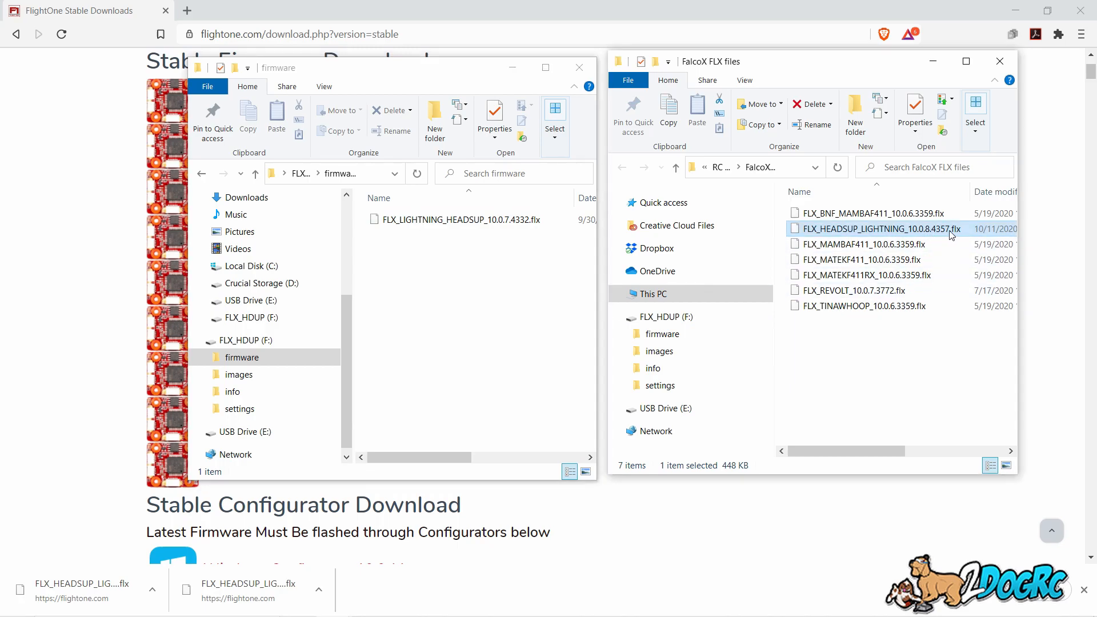
- Drag FLX_HEADSUP_LIGHTNING_10.0.8.4357.flx into the FLX_HDUP firmware folder
left_click_drag(880, 228, 703, 243)
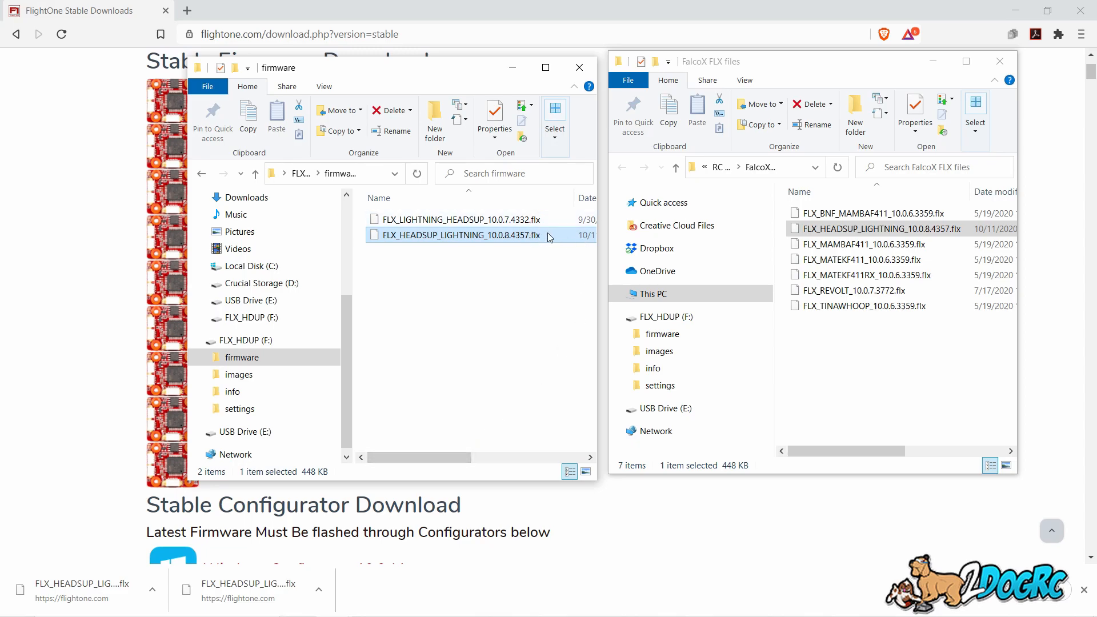
left_click(496, 268)
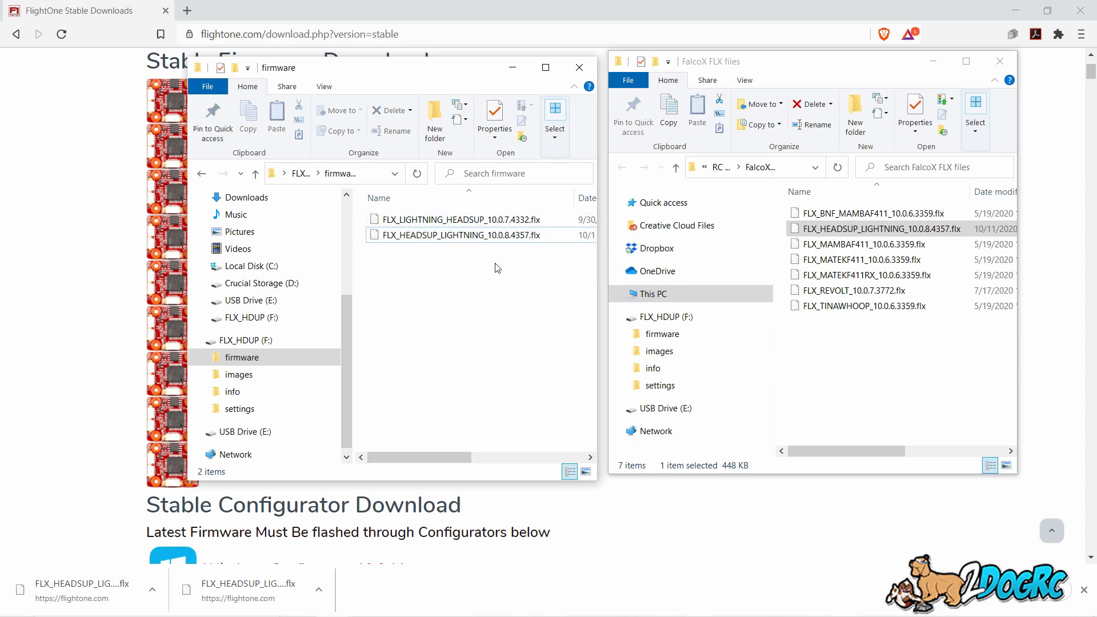
mouse_move(460, 235)
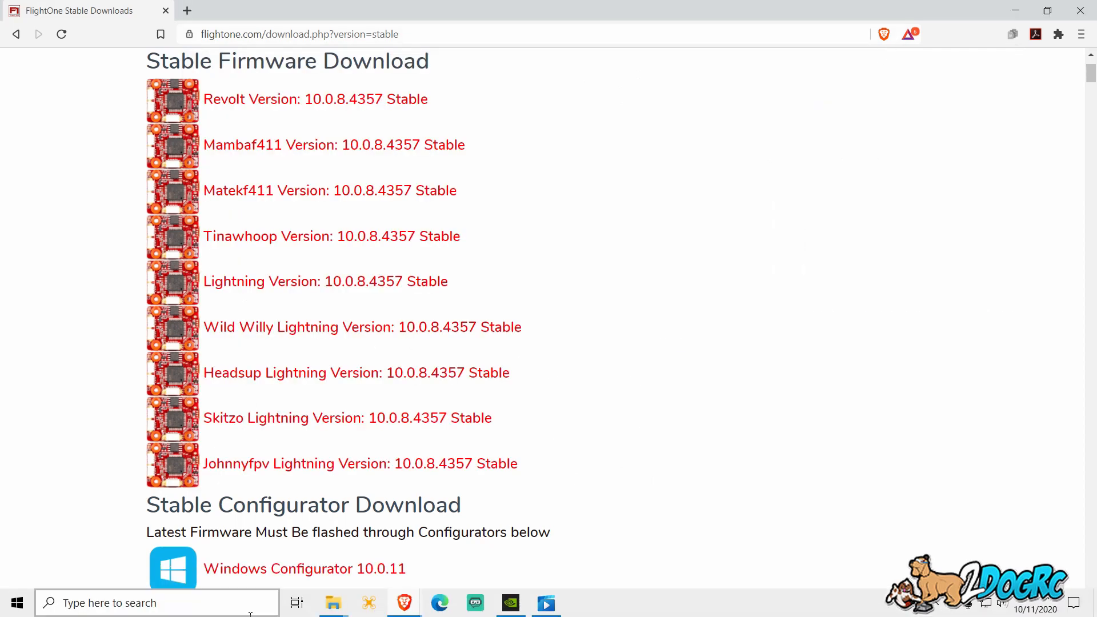
- Launch FalcoX Configurator from the Start menu's F section
left_click(15, 603)
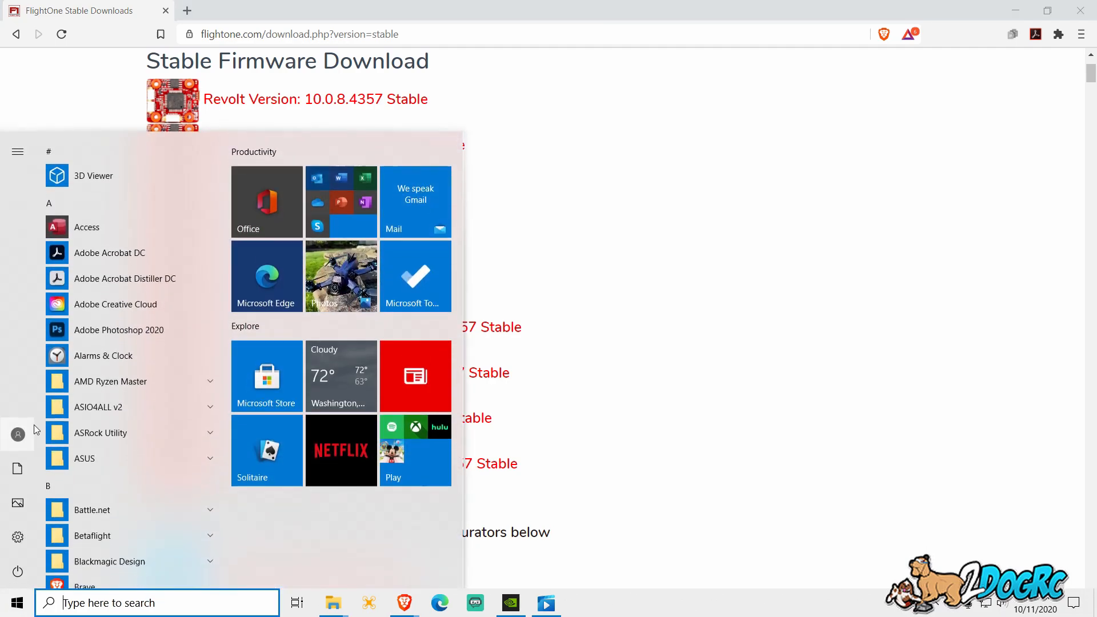
scroll("down", 3)
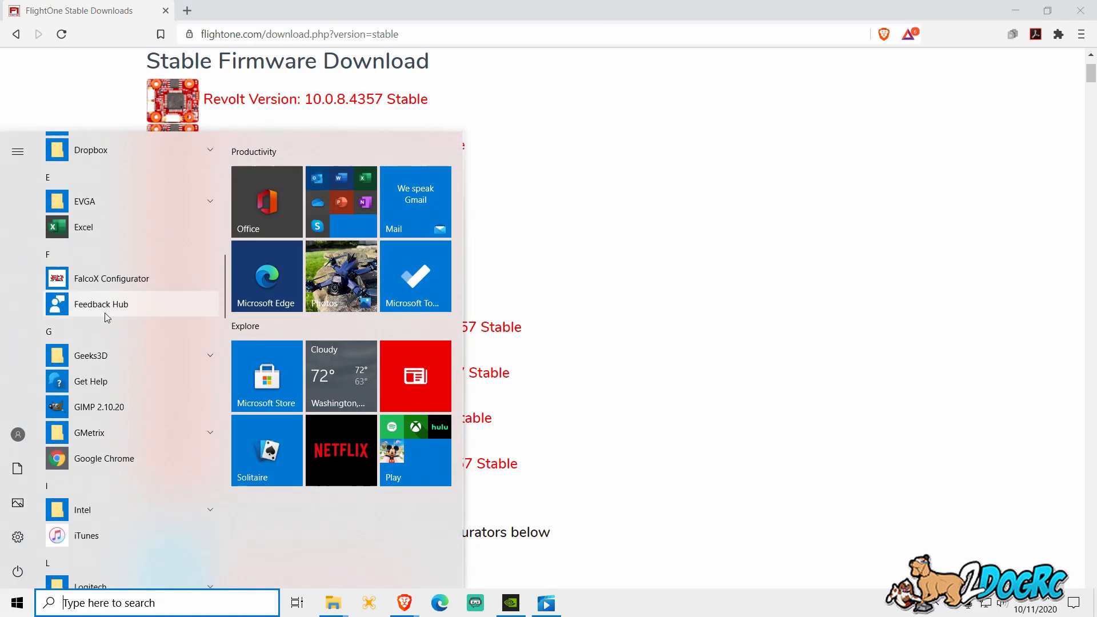
left_click(111, 277)
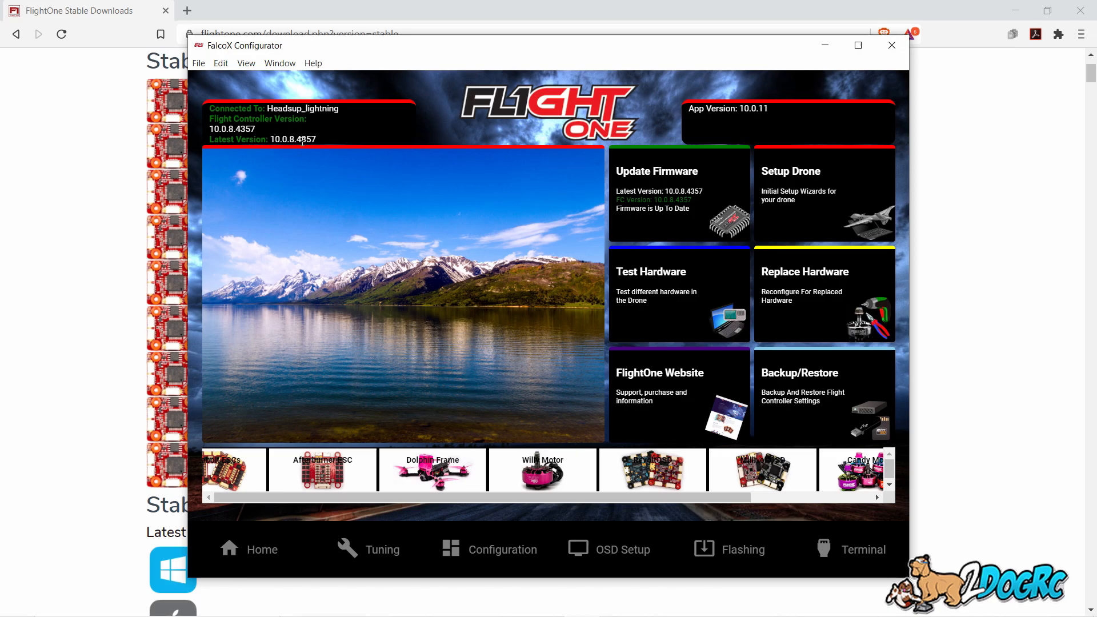
mouse_move(395, 357)
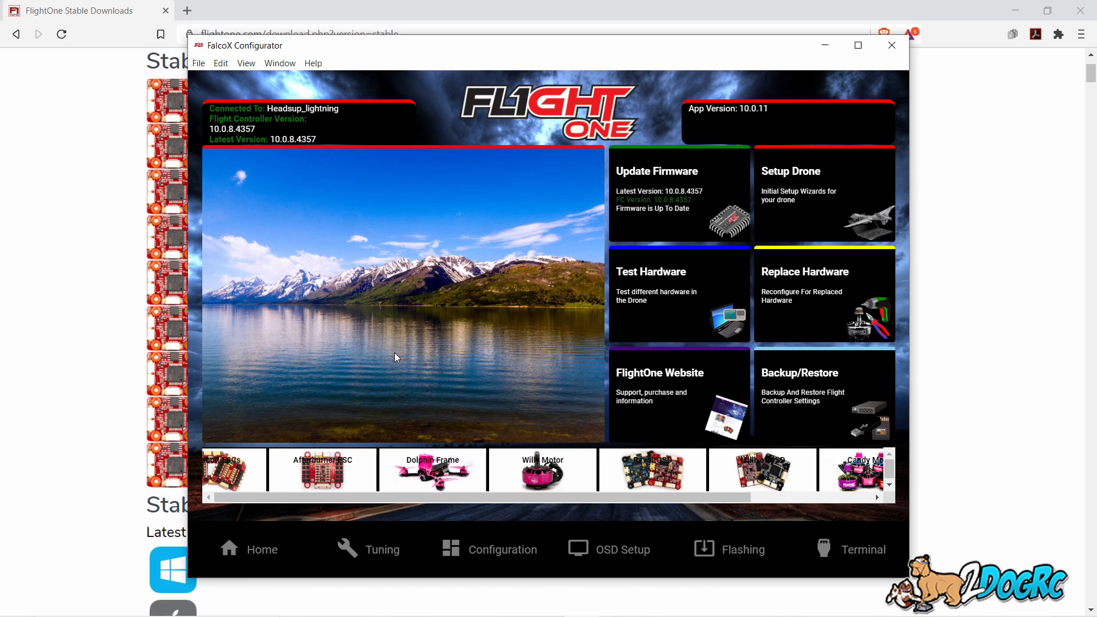